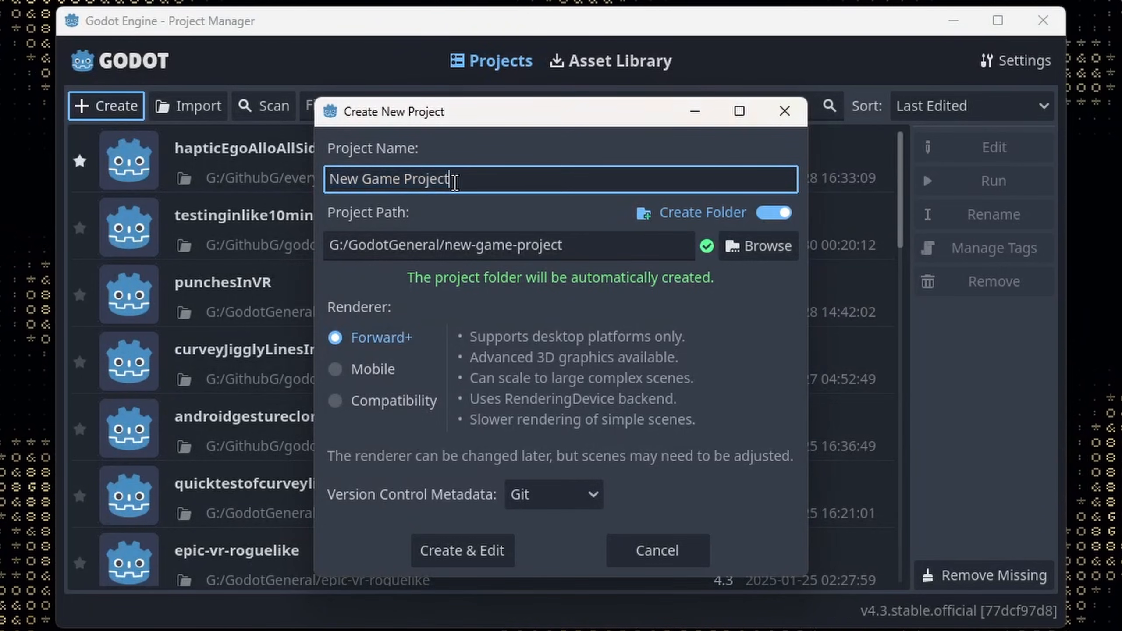
- Create a new Forward+ project named 3Dpixelart and open it in the editor
{"action": "type", "text": "3Dp"}
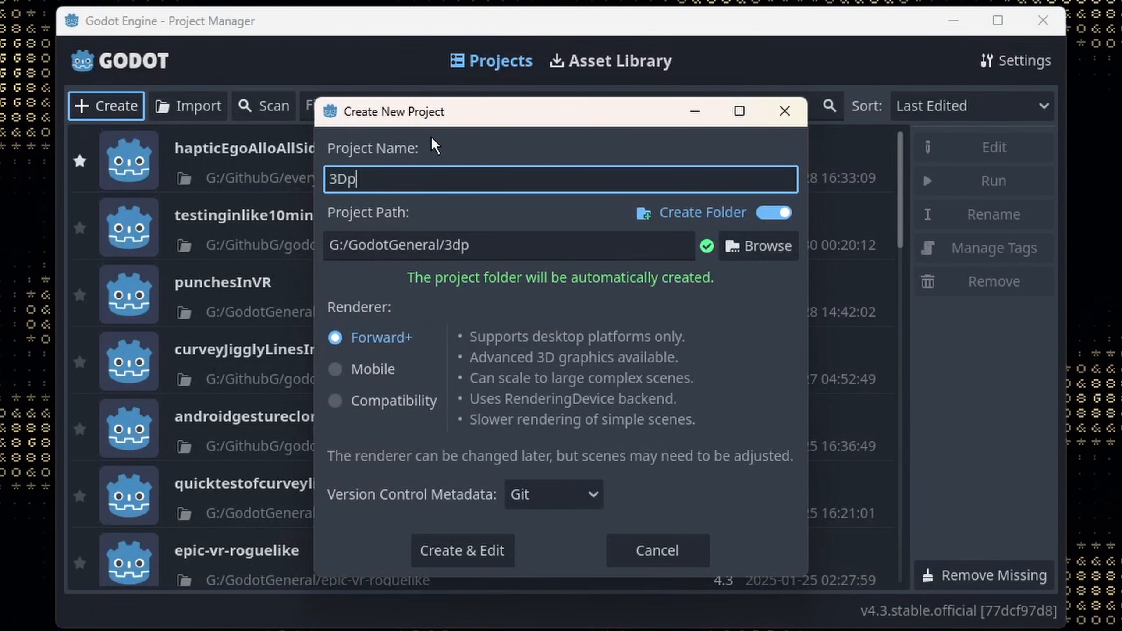
{"action": "left_click", "coordinate": [462, 551]}
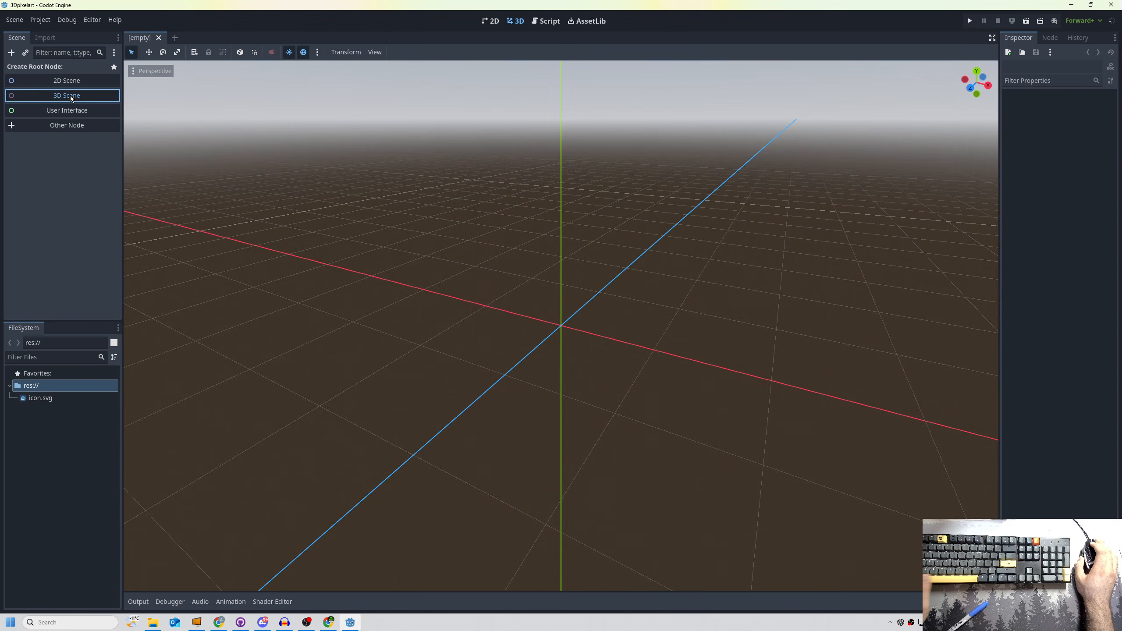
- Name the 3D scene's root node world and save it as world.tscn
{"action": "type", "text": "world"}
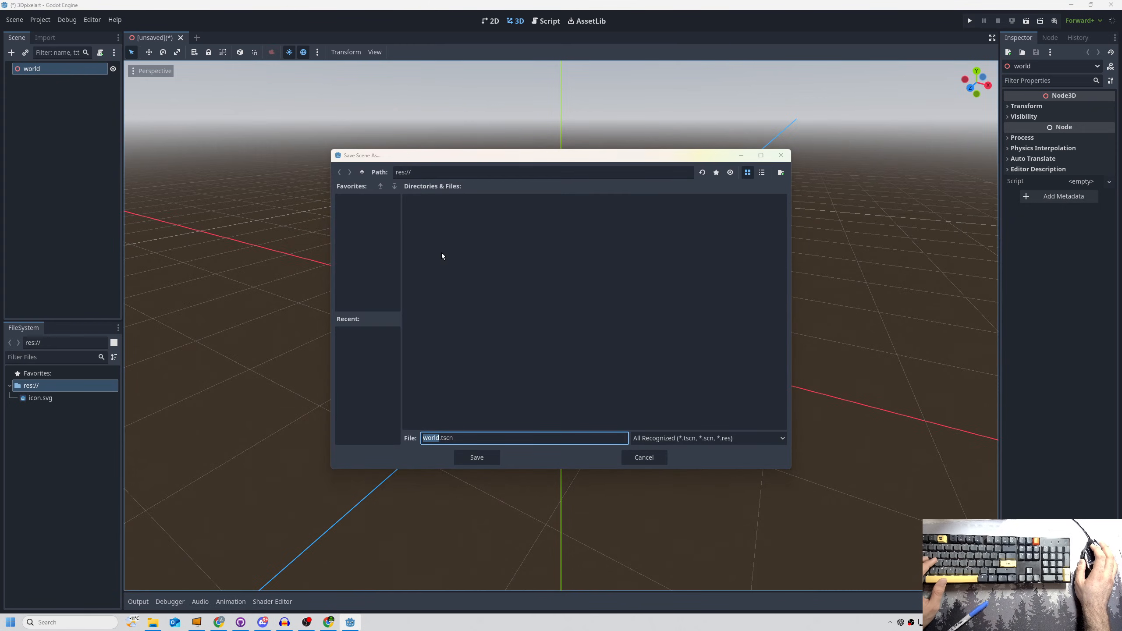
{"action": "left_click", "coordinate": [476, 457]}
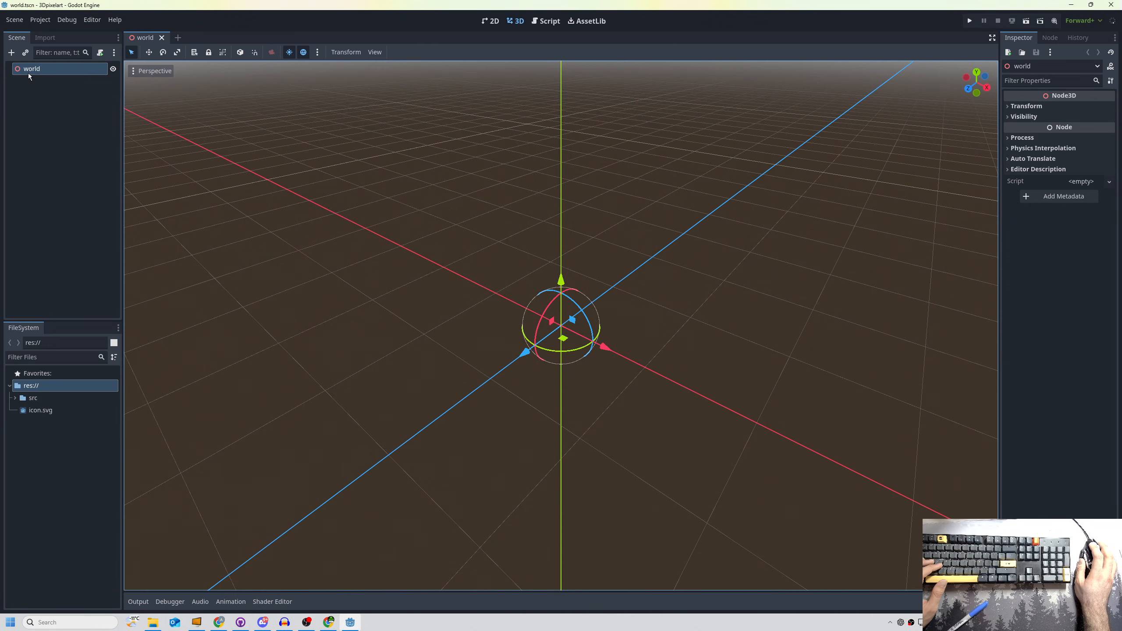
- Add a Sprite3D under world textured with the colored-transparent.png pixel-art sheet
{"action": "left_click", "coordinate": [11, 53]}
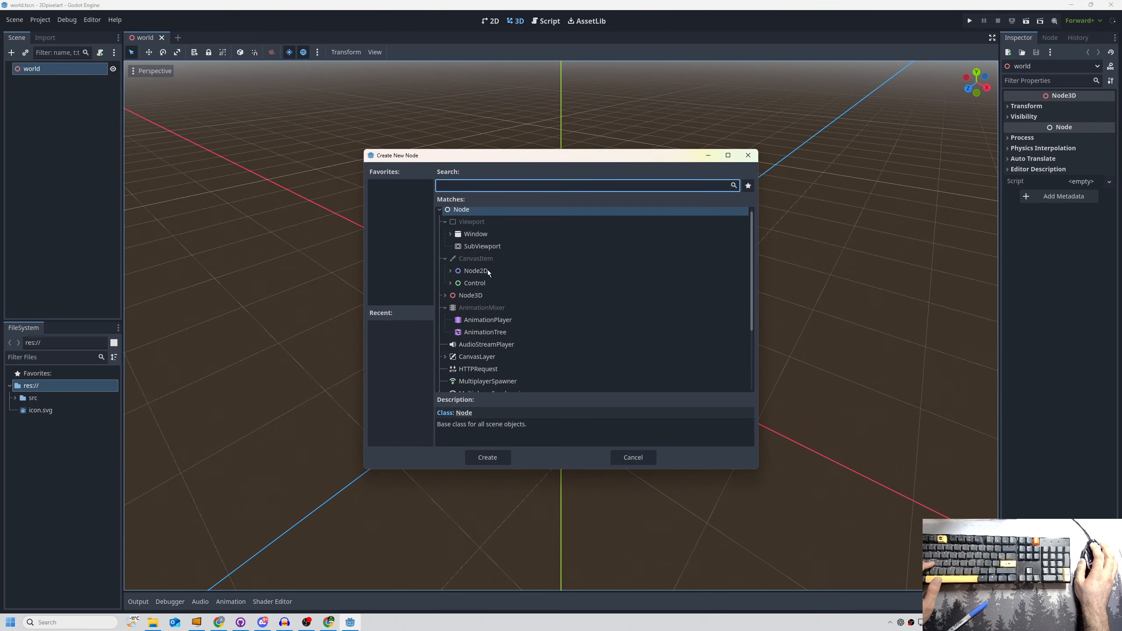
{"action": "type", "text": "sprite"}
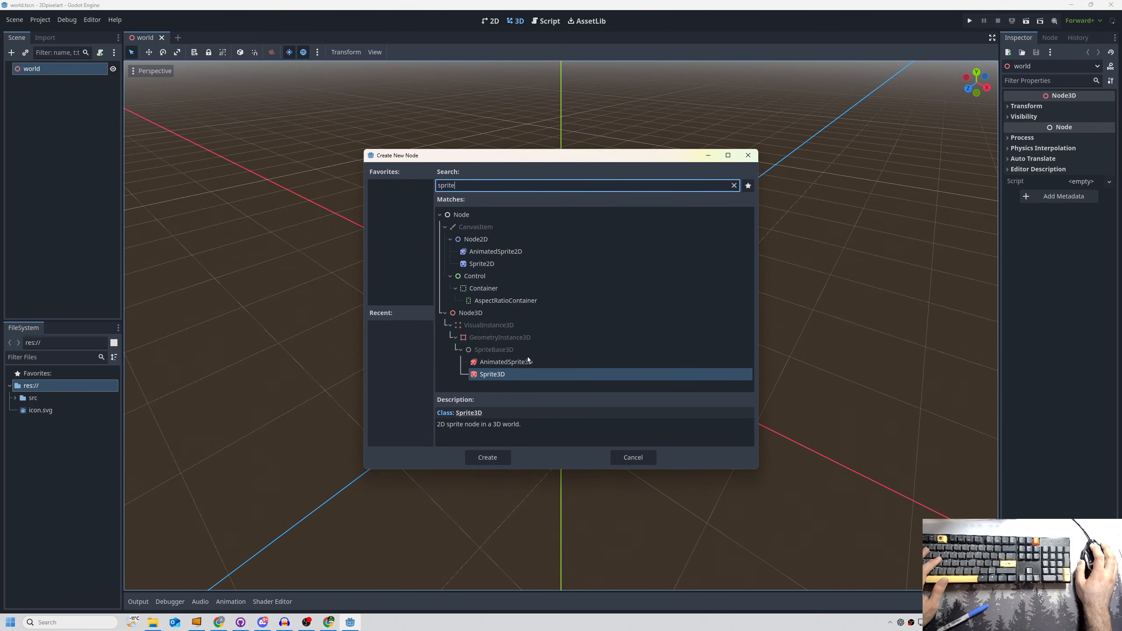
{"action": "left_click", "coordinate": [486, 457]}
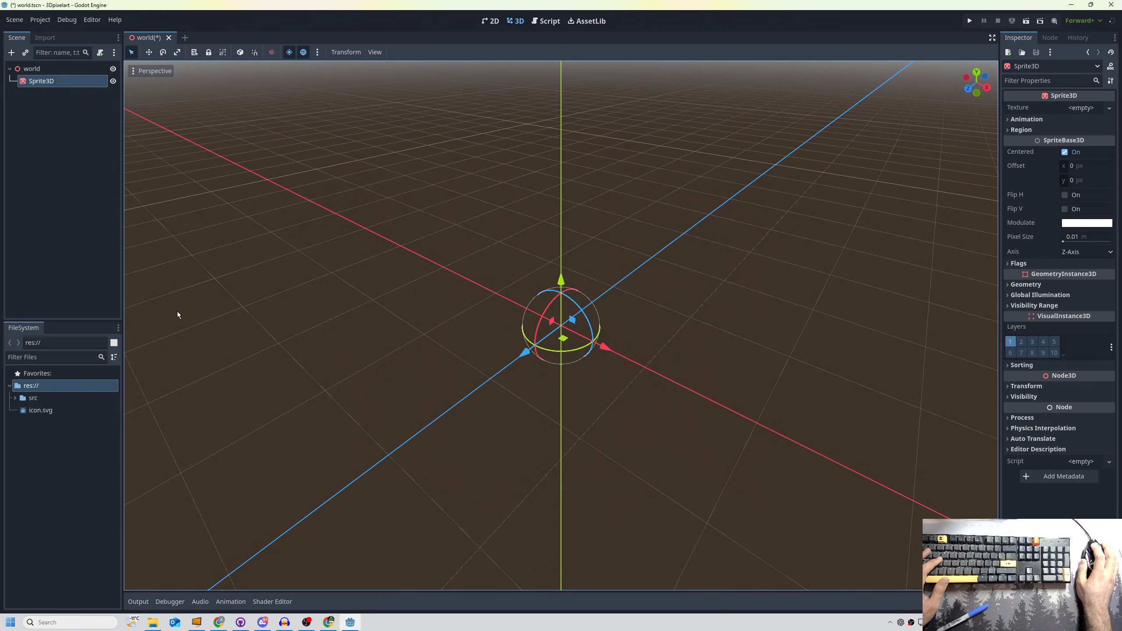
{"action": "left_click", "coordinate": [32, 398]}
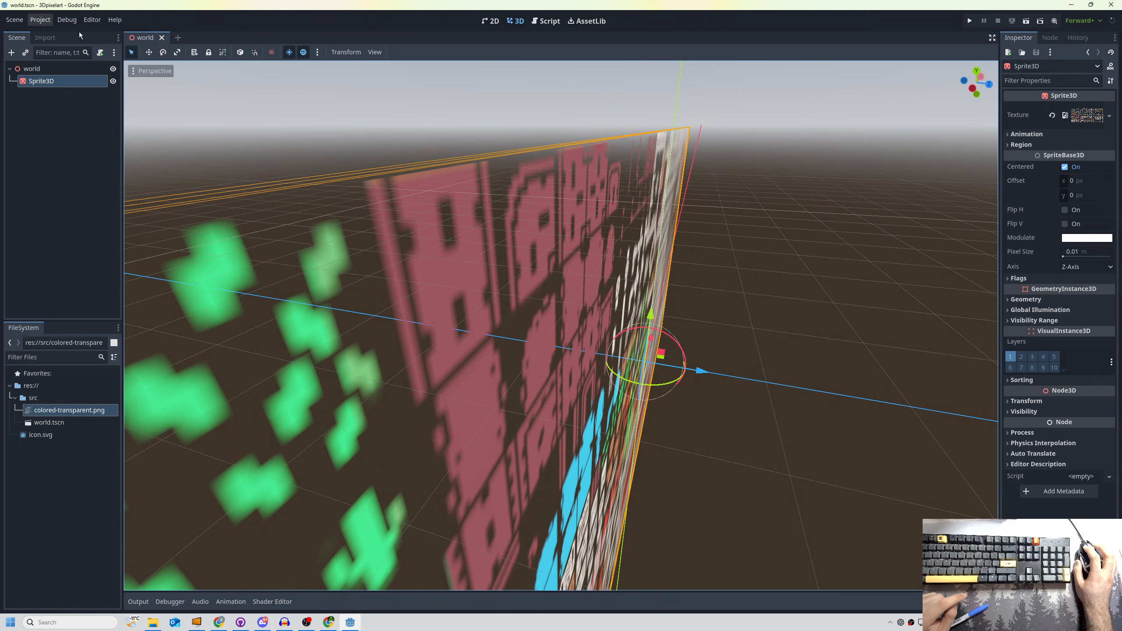
- In Project Settings > Rendering > Textures, set Default Texture Filter to Nearest
{"action": "left_click", "coordinate": [40, 20]}
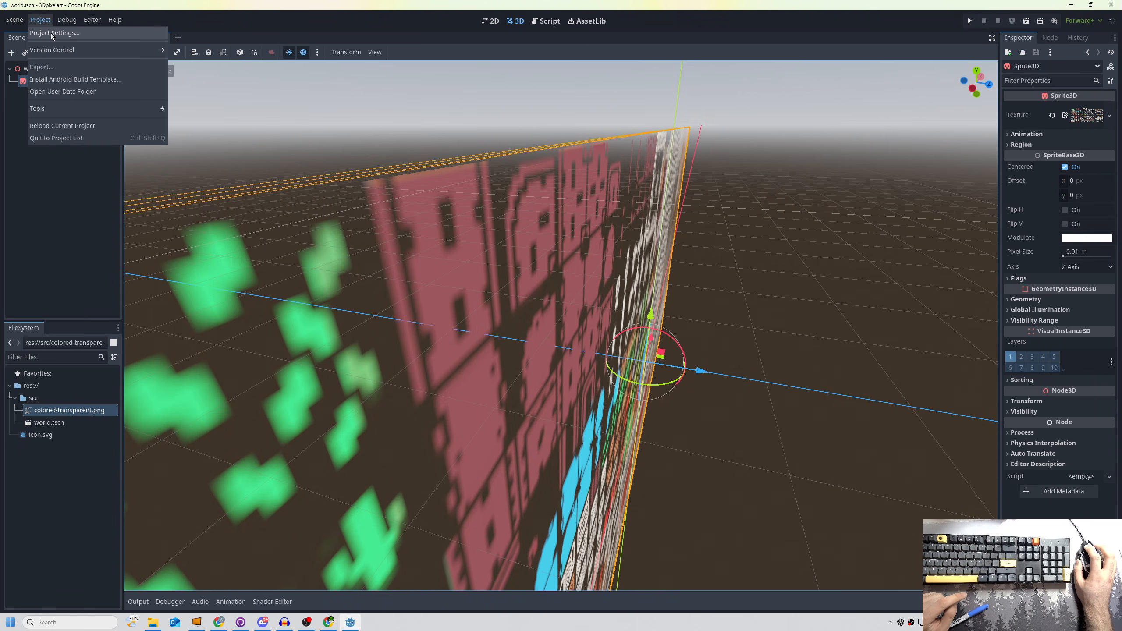
{"action": "left_click", "coordinate": [55, 32]}
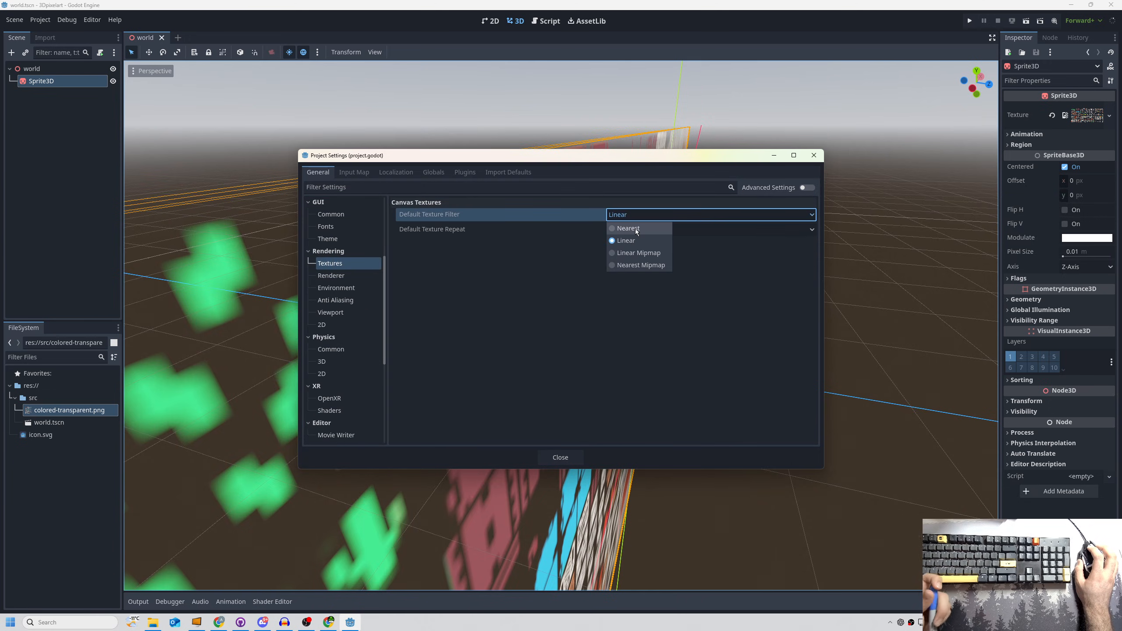
{"action": "left_click", "coordinate": [628, 229]}
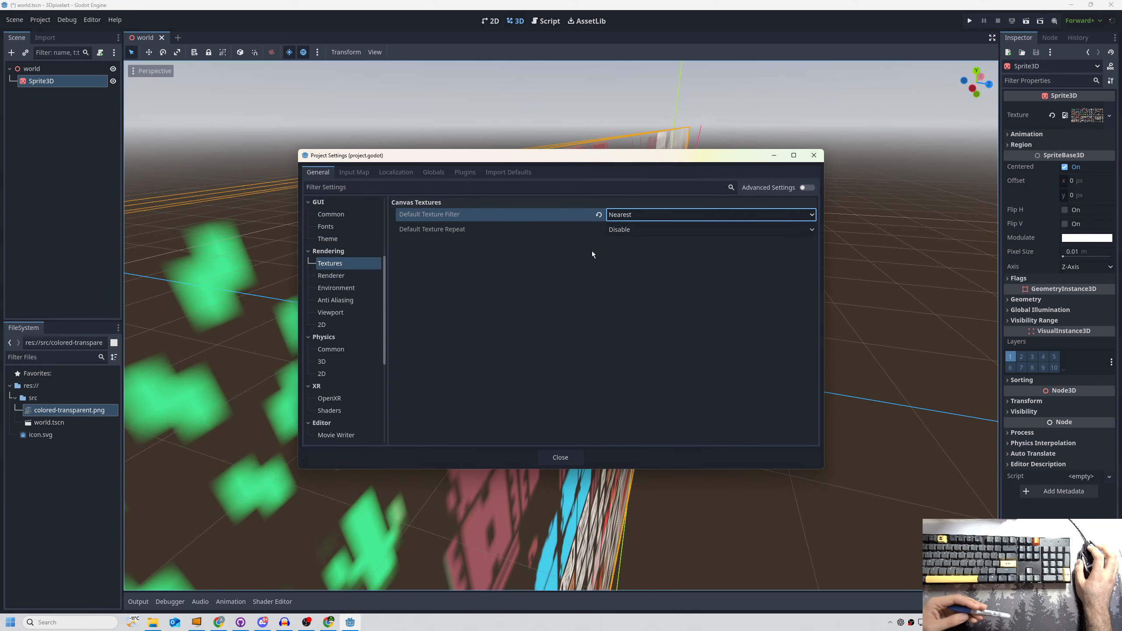
{"action": "left_click", "coordinate": [560, 457]}
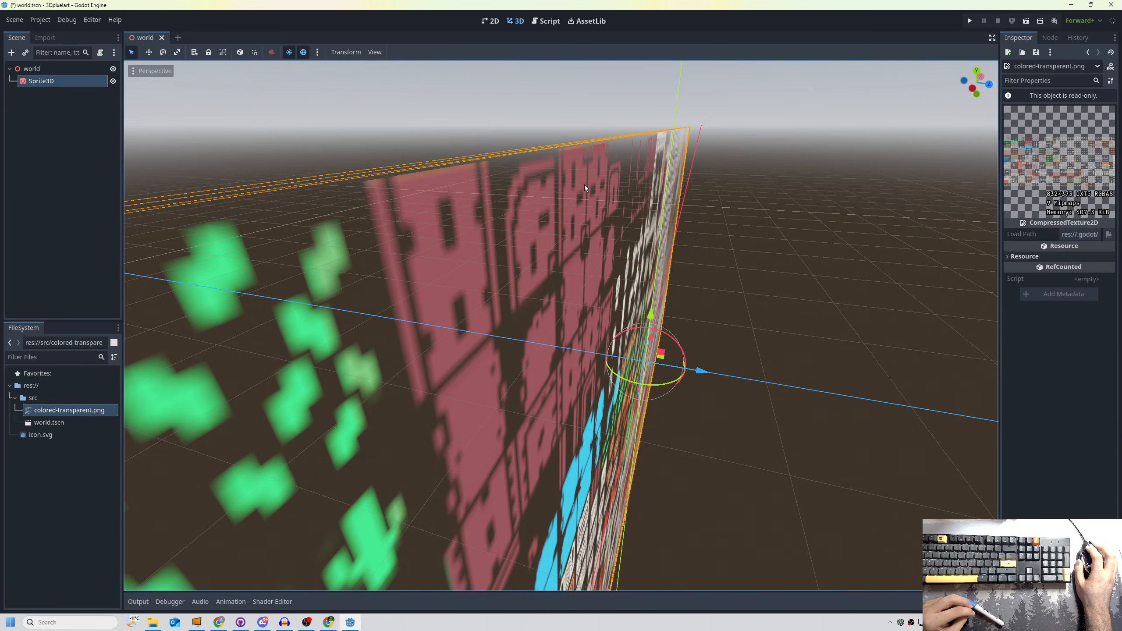
{"action": "mouse_move", "coordinate": [523, 173]}
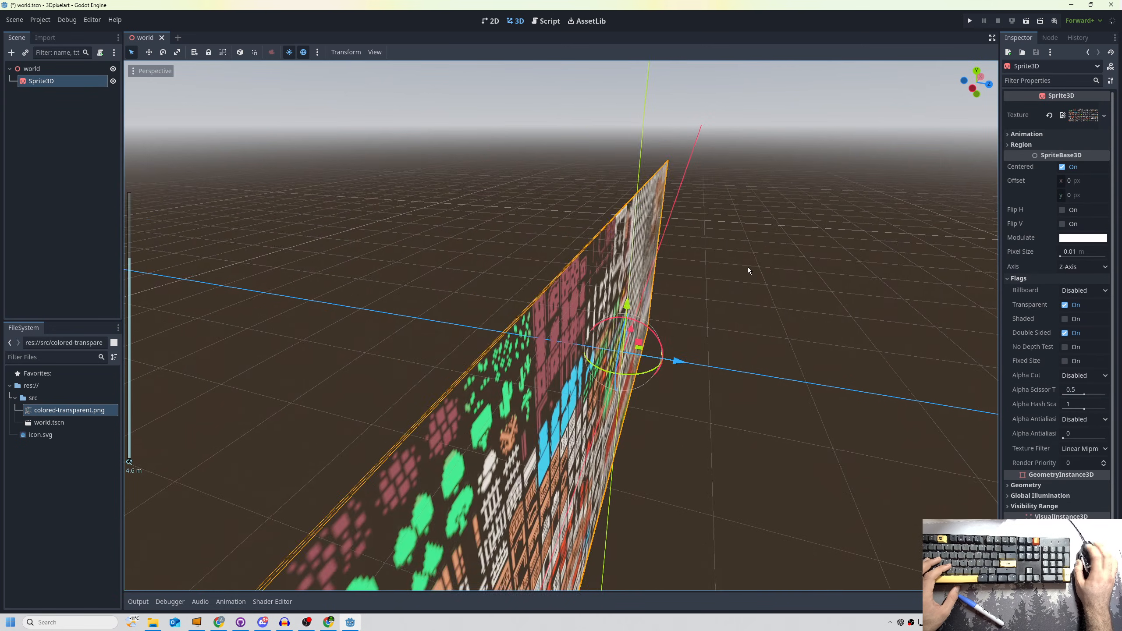
- Set the Sprite3D's Texture Filter flag to Nearest so the sheet renders crisply
{"action": "left_click", "coordinate": [1082, 449]}
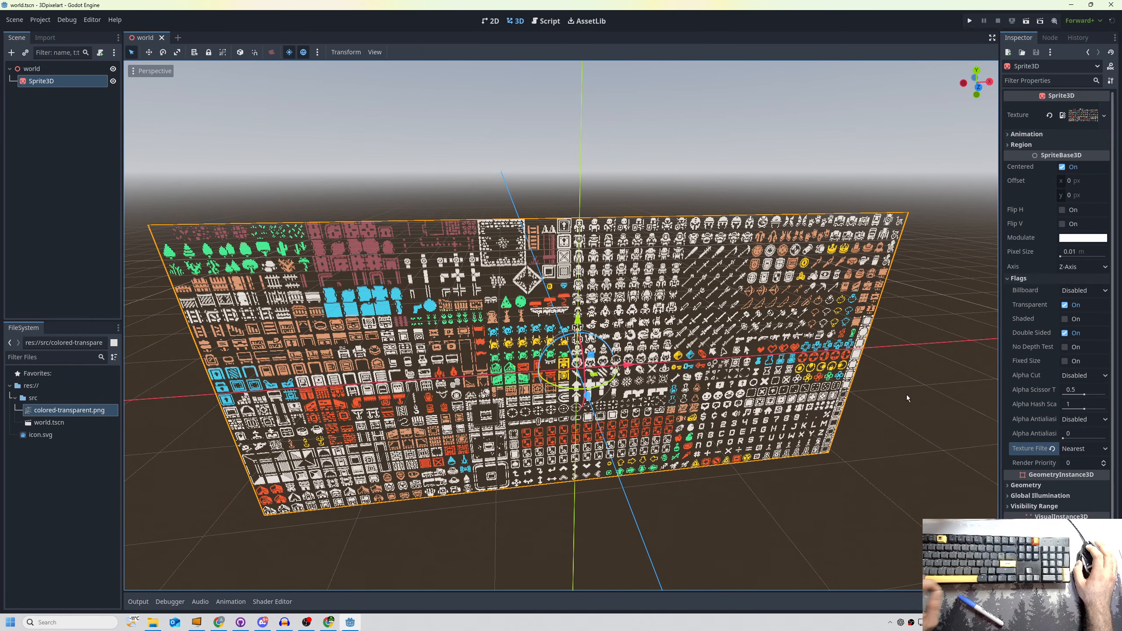
{"action": "left_click", "coordinate": [1082, 375]}
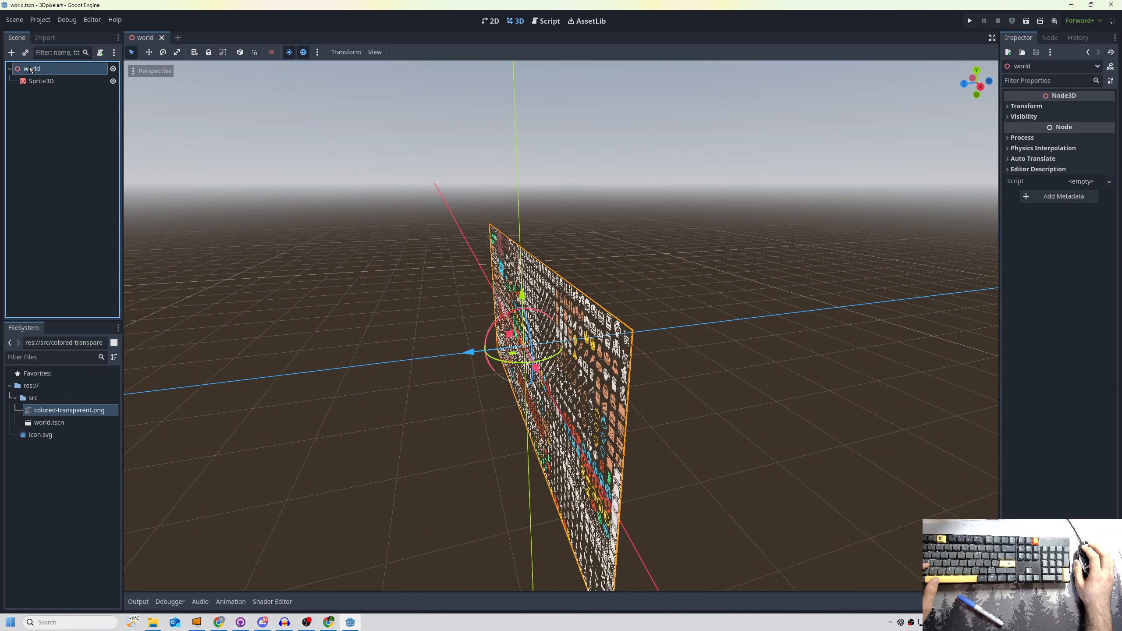
- Add a MeshInstance3D with a new BoxMesh to the world scene
{"action": "type", "text": "mesh"}
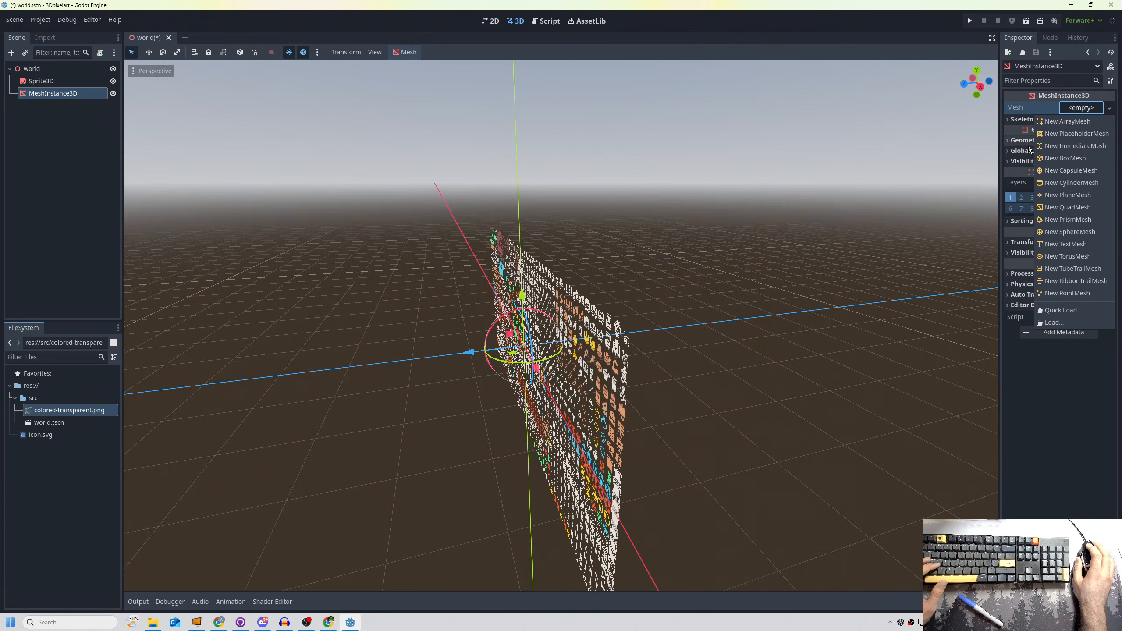
{"action": "left_click", "coordinate": [1066, 159]}
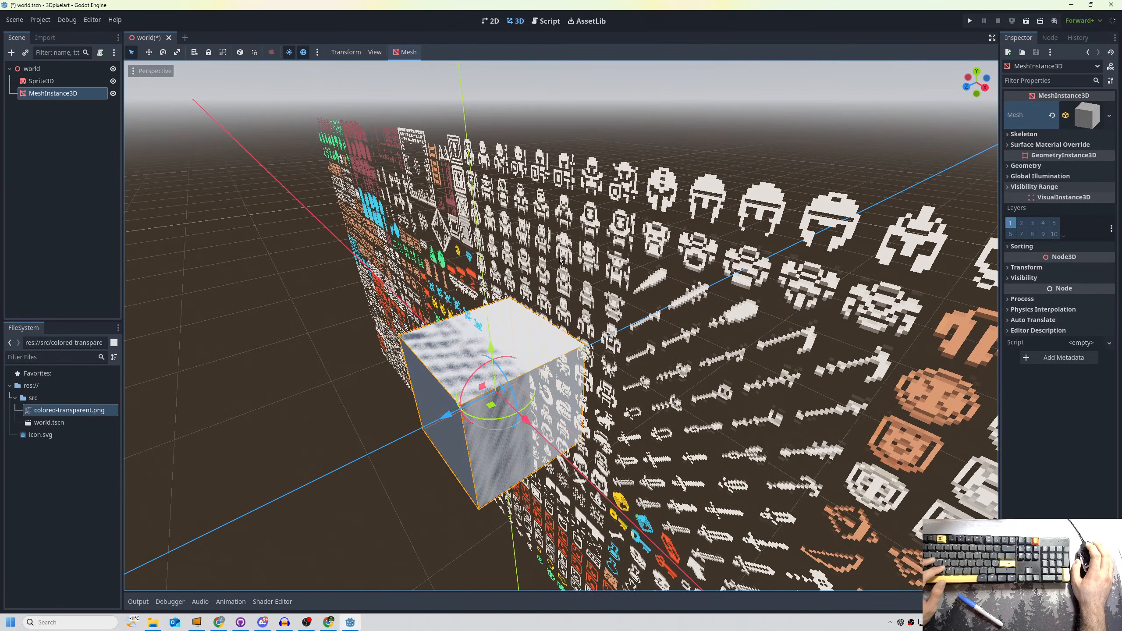
{"action": "mouse_move", "coordinate": [560, 260]}
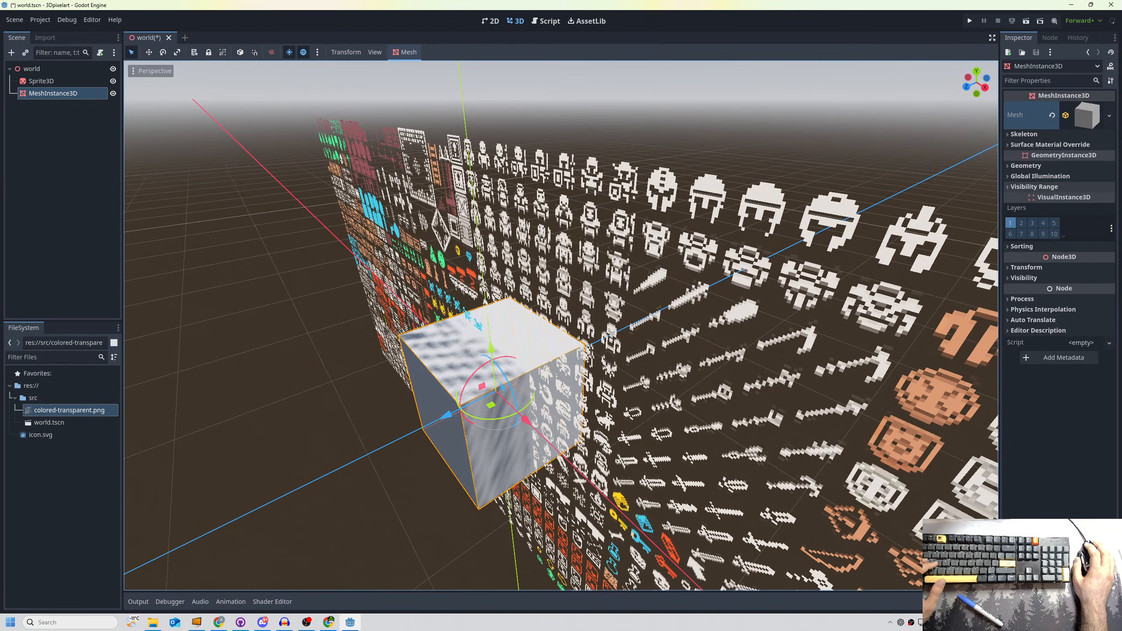
{"action": "left_click", "coordinate": [1083, 115]}
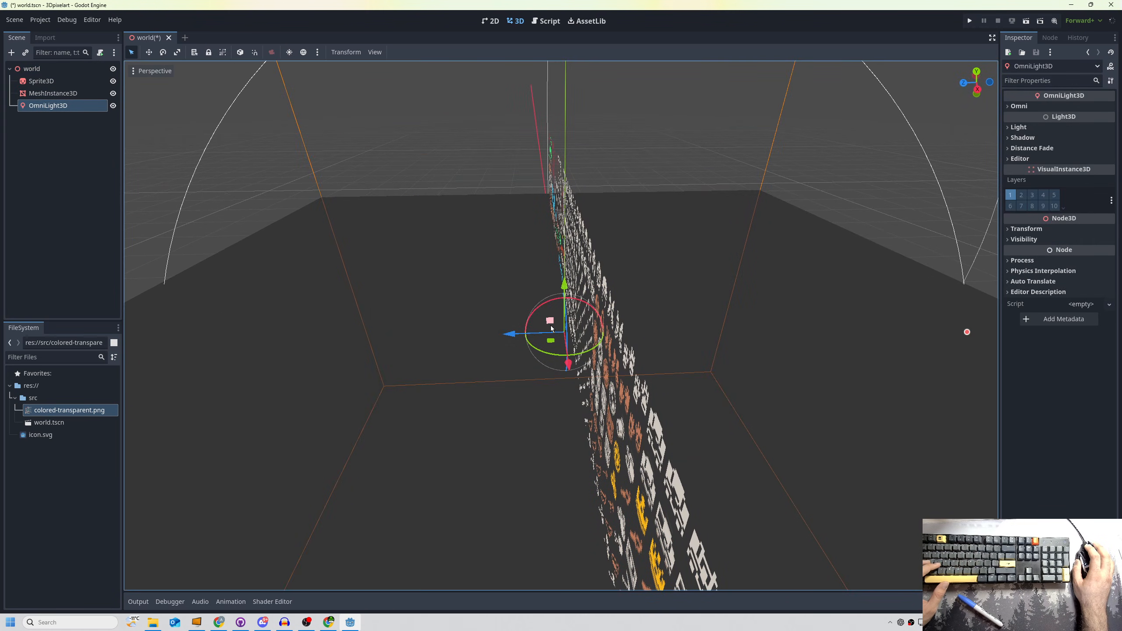
- Place two shadow-casting OmniLight3D nodes beside the sprite to throw pixel shadows on the box
{"action": "left_click_drag", "start_coordinate": [566, 329], "coordinate": [626, 211]}
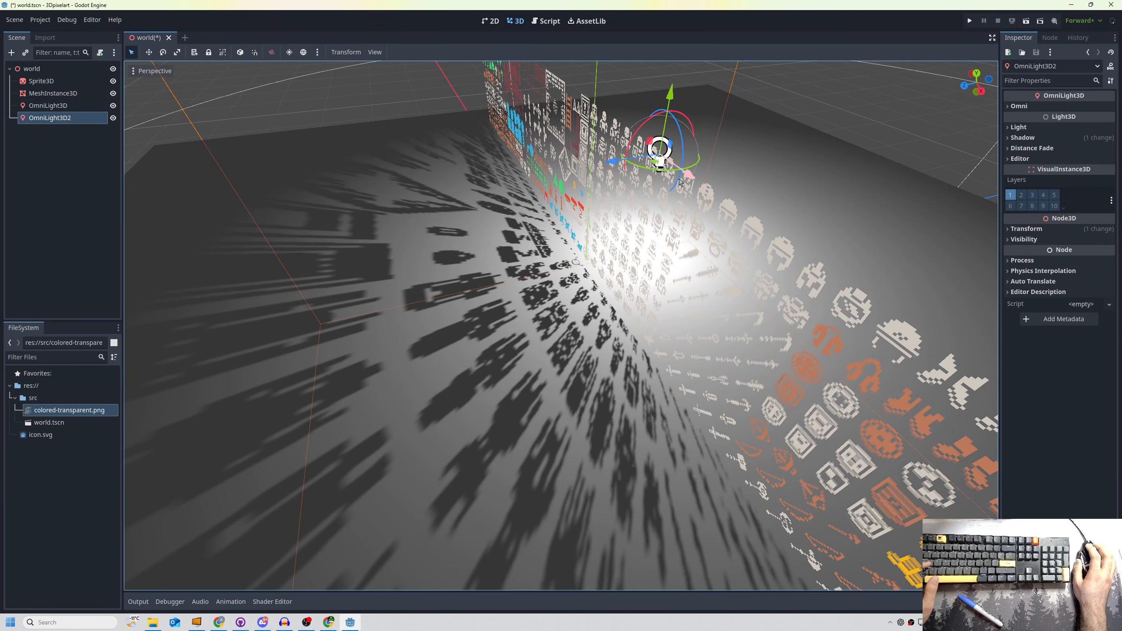
{"action": "left_click_drag", "start_coordinate": [659, 147], "coordinate": [744, 211]}
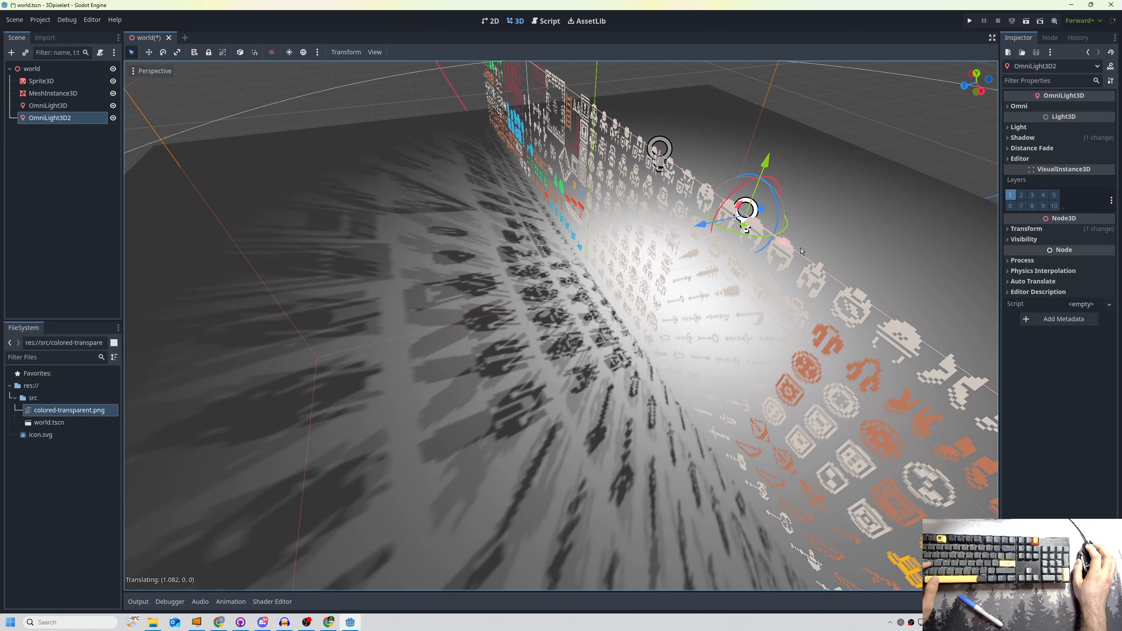
{"action": "left_click", "coordinate": [1087, 138]}
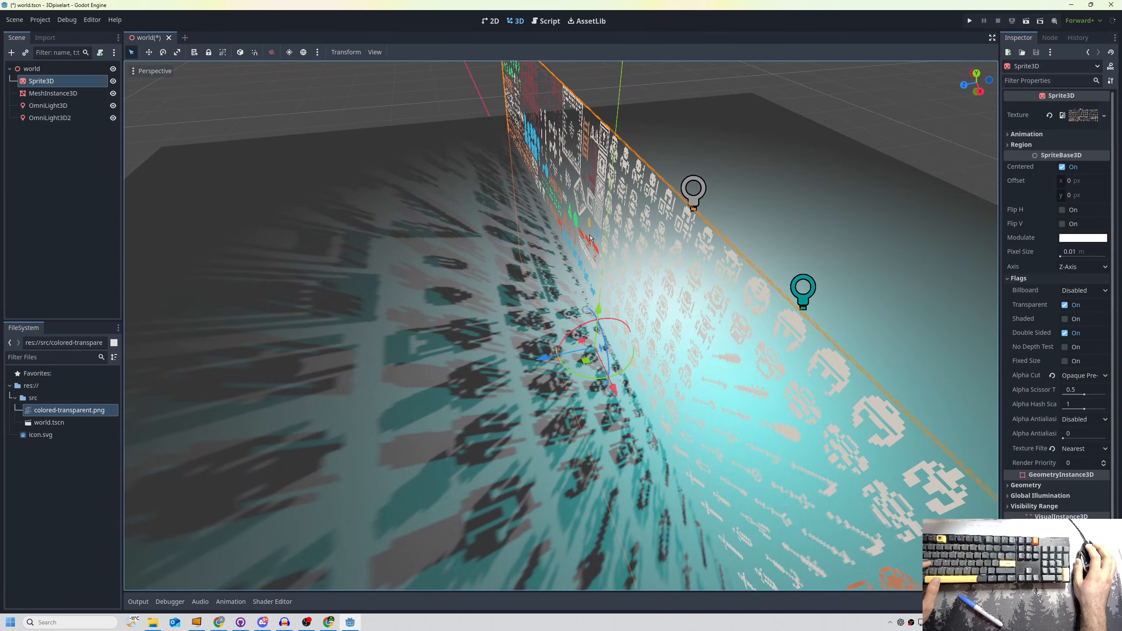
{"action": "left_click", "coordinate": [1081, 376]}
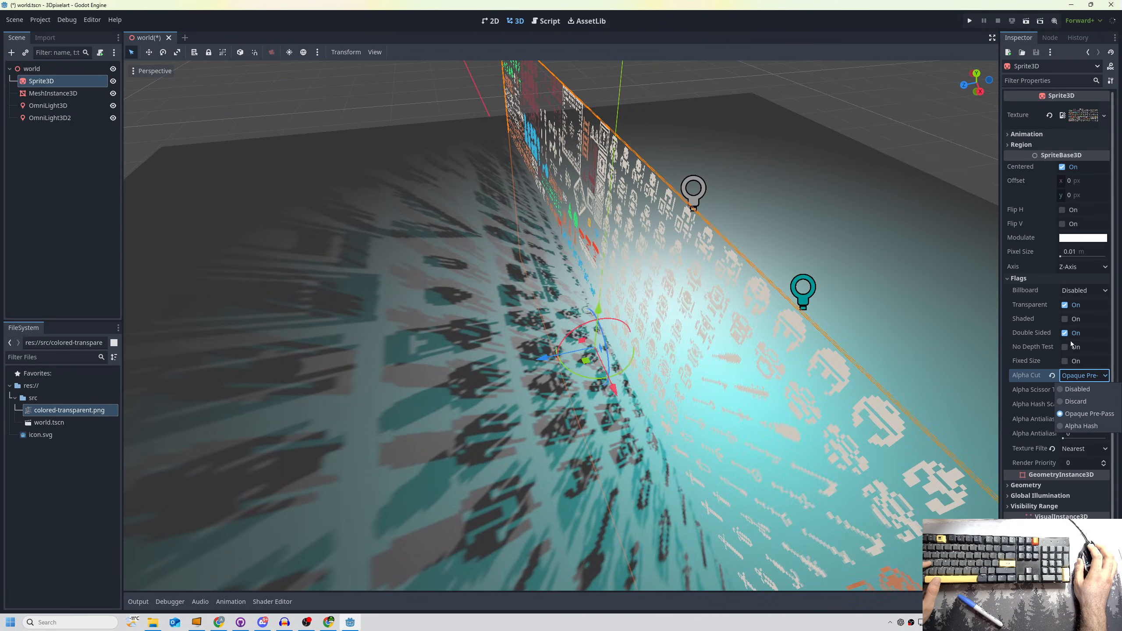
{"action": "left_click", "coordinate": [1077, 388]}
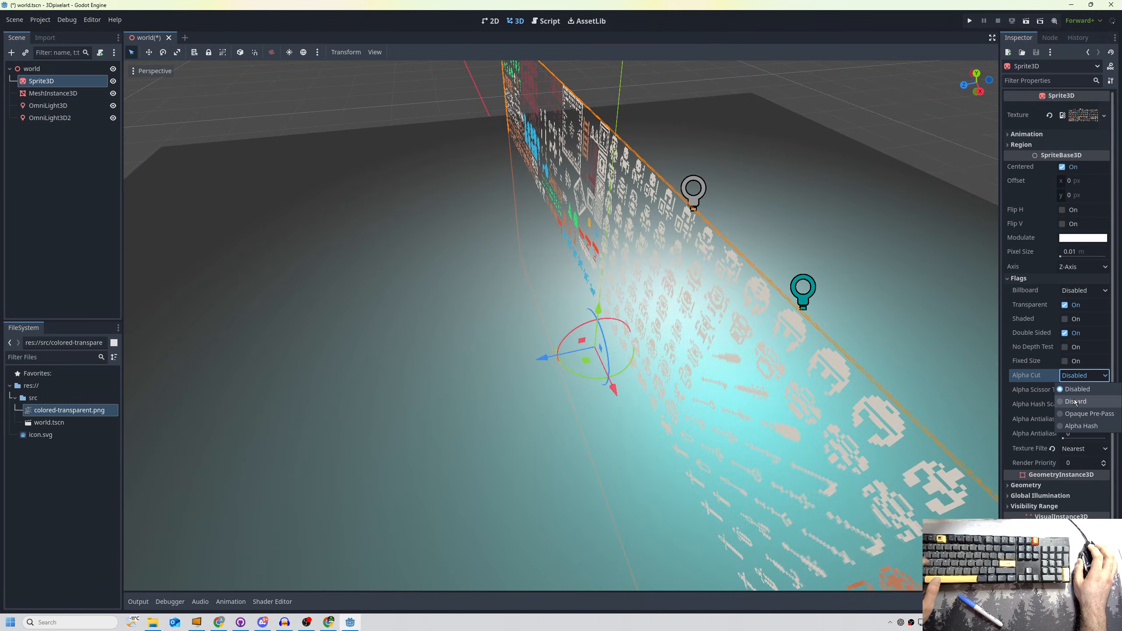
{"action": "left_click", "coordinate": [1083, 426]}
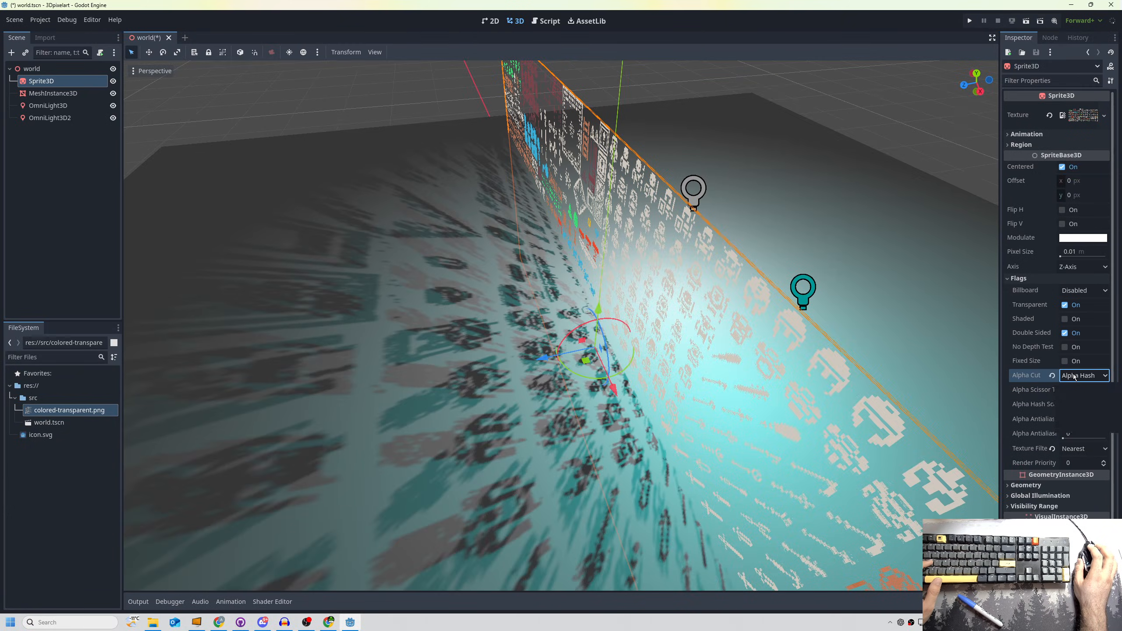
{"action": "left_click", "coordinate": [1084, 376]}
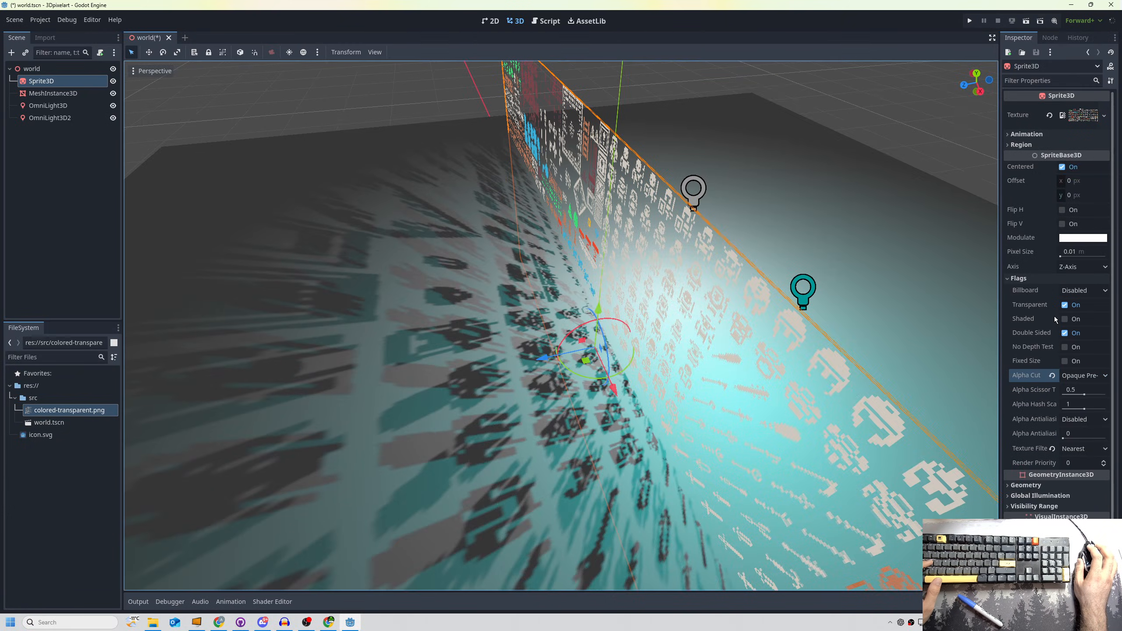
{"action": "left_click", "coordinate": [1083, 448]}
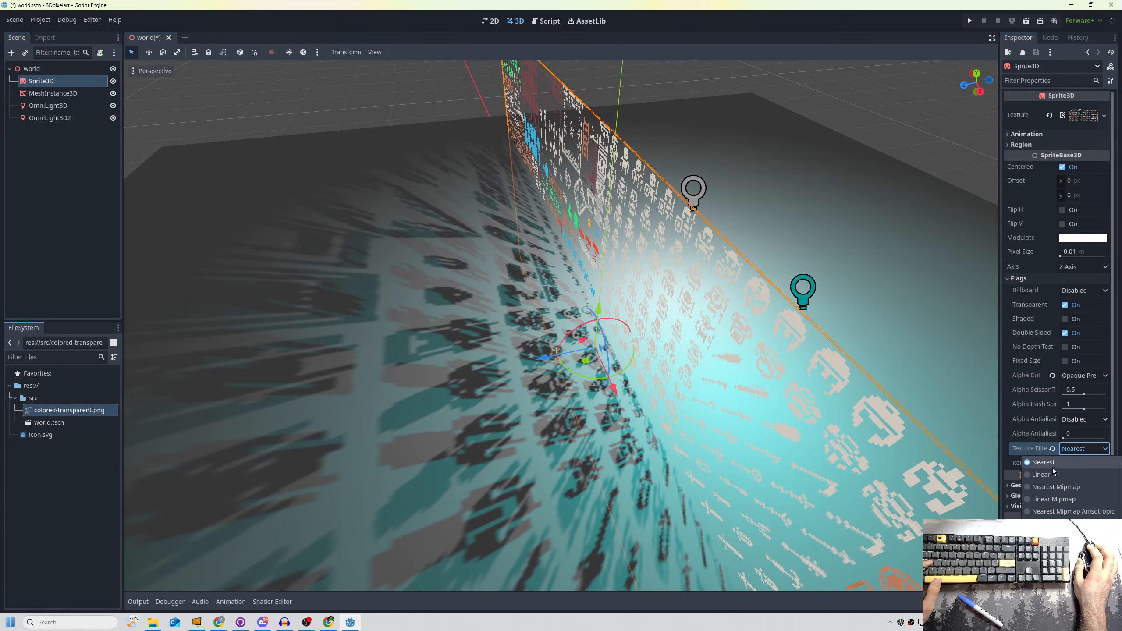